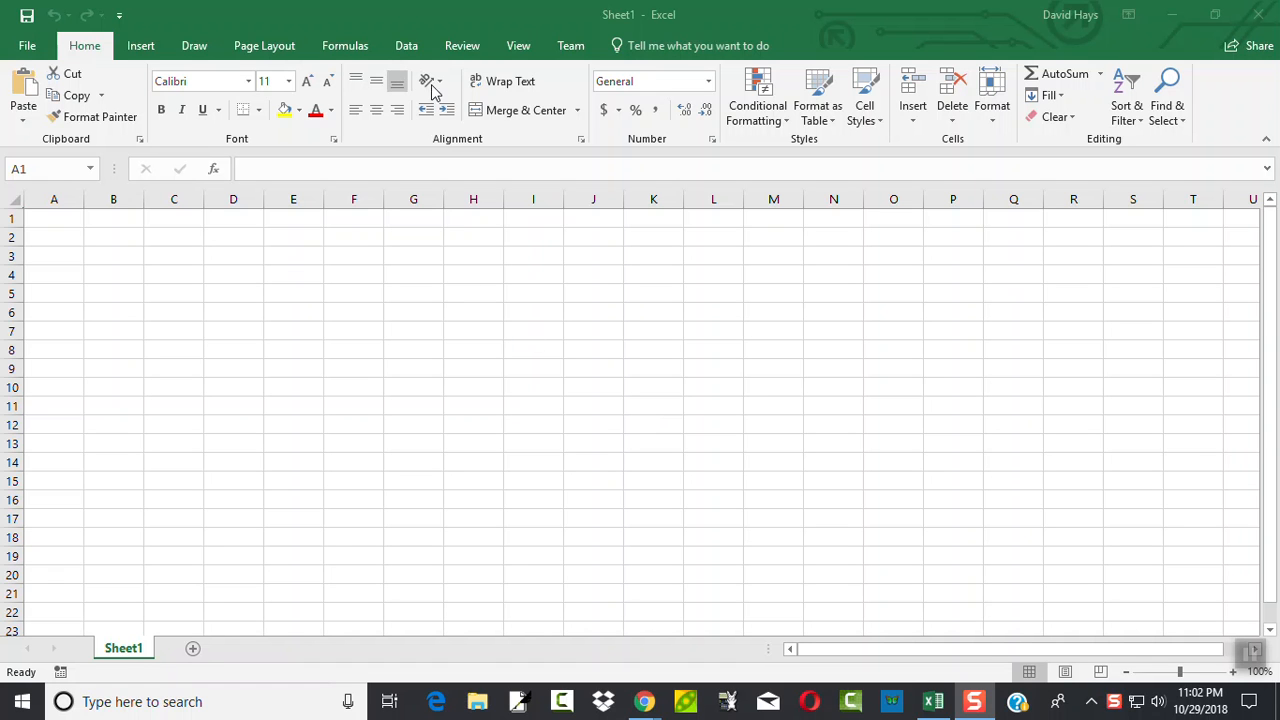
pyautogui.moveTo(420, 93)
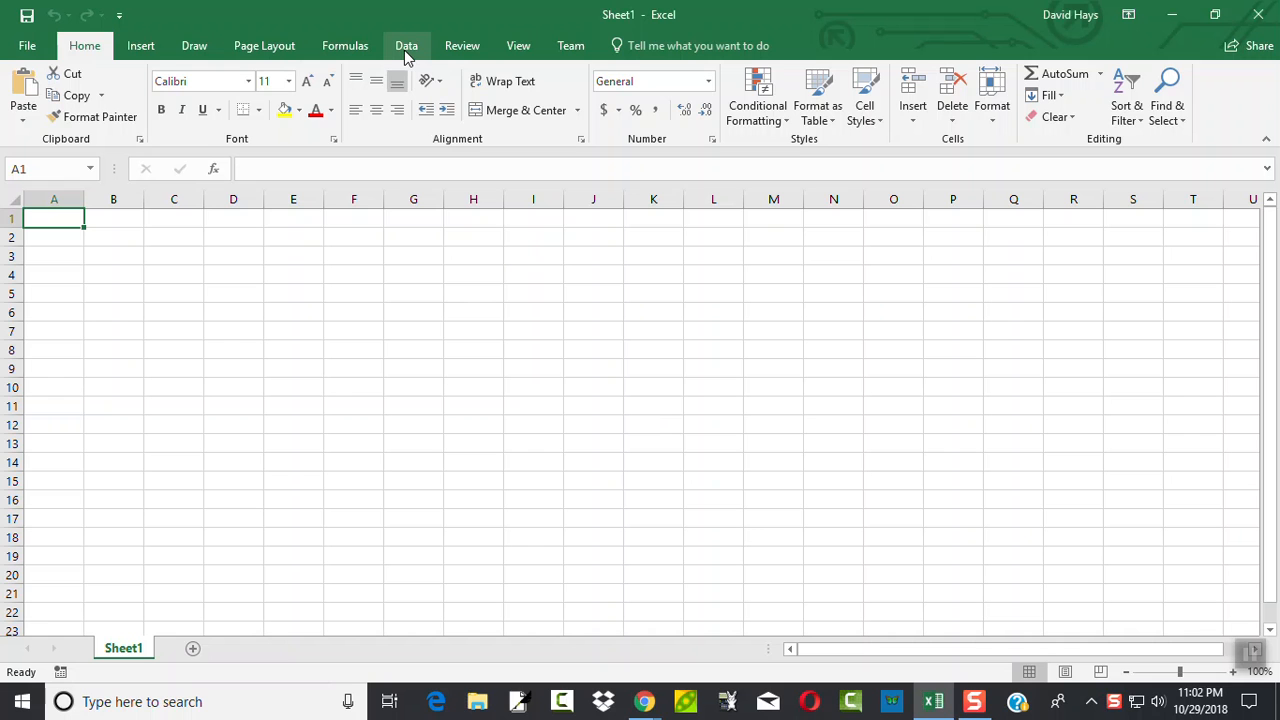
# - Switch the ribbon to the Data tab so Data Analysis is available
pyautogui.click(406, 45)
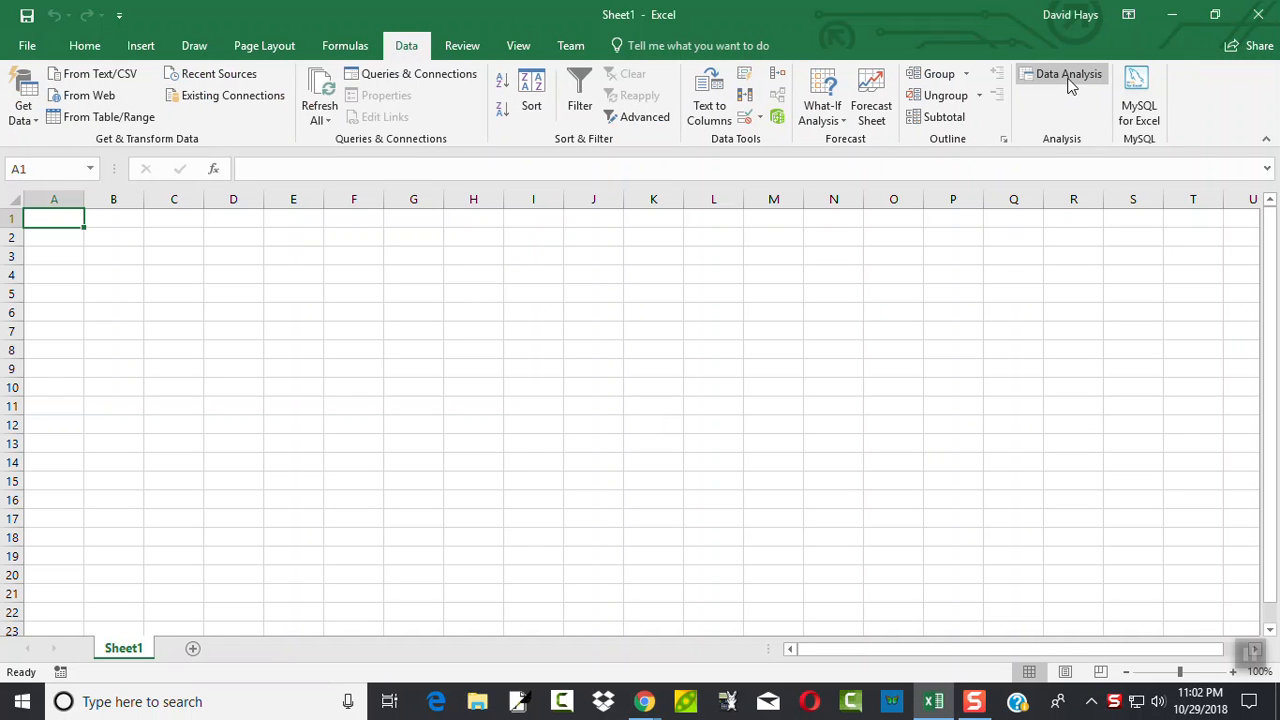
pyautogui.moveTo(80, 219)
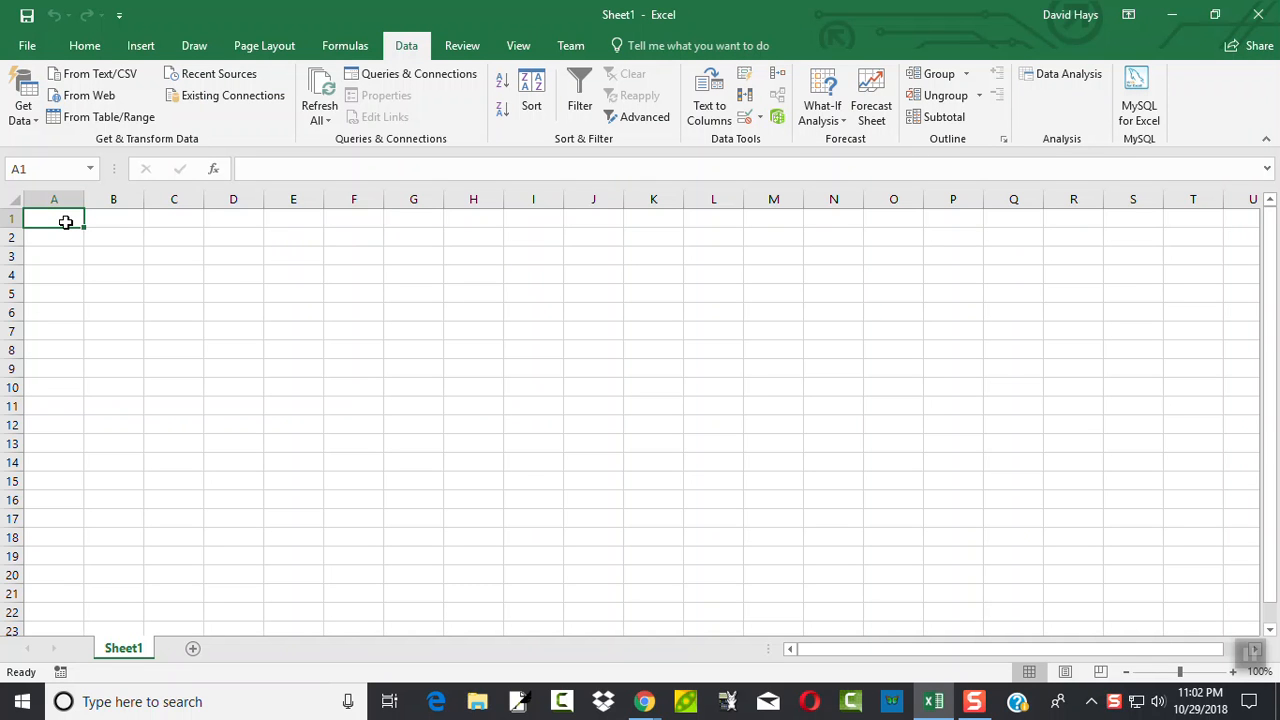
pyautogui.moveTo(153, 214)
pyautogui.write('3')
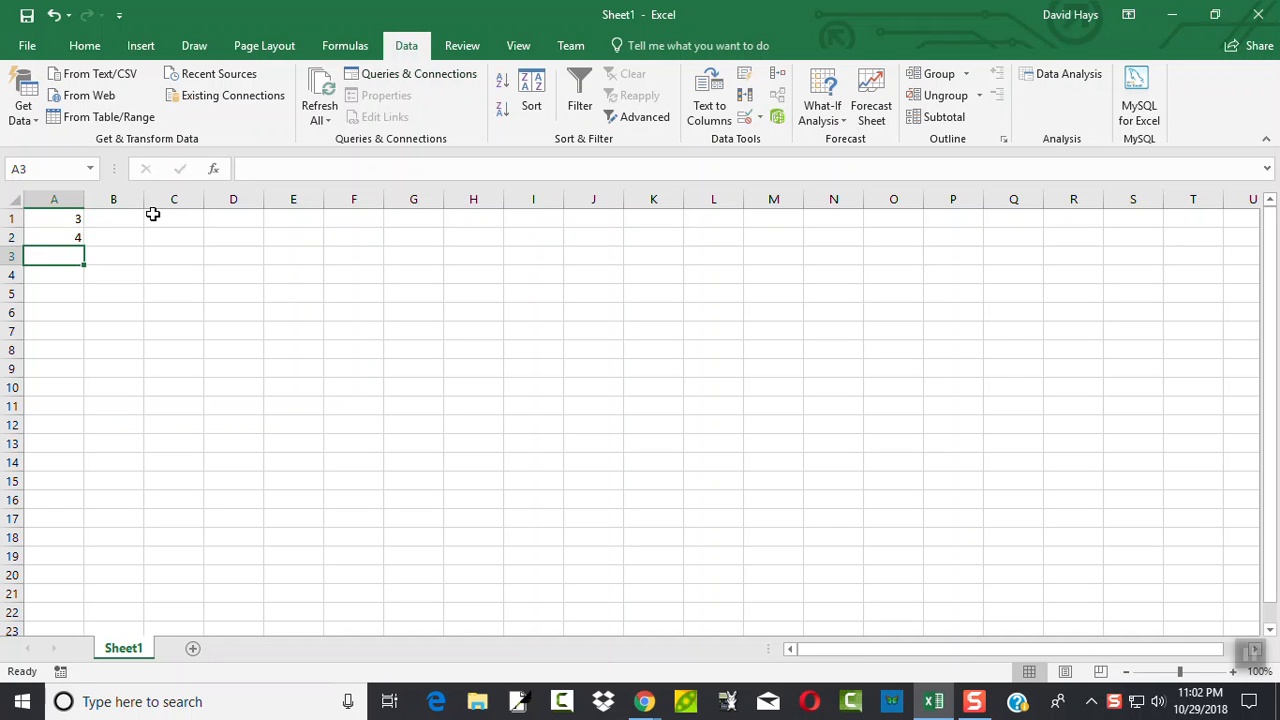
# - Fill A1:A9 with 3, 4, 12, 14, 18, 21, 23, 33, 45 and select A9
pyautogui.write('14')
pyautogui.click(54, 312)
pyautogui.write('21')
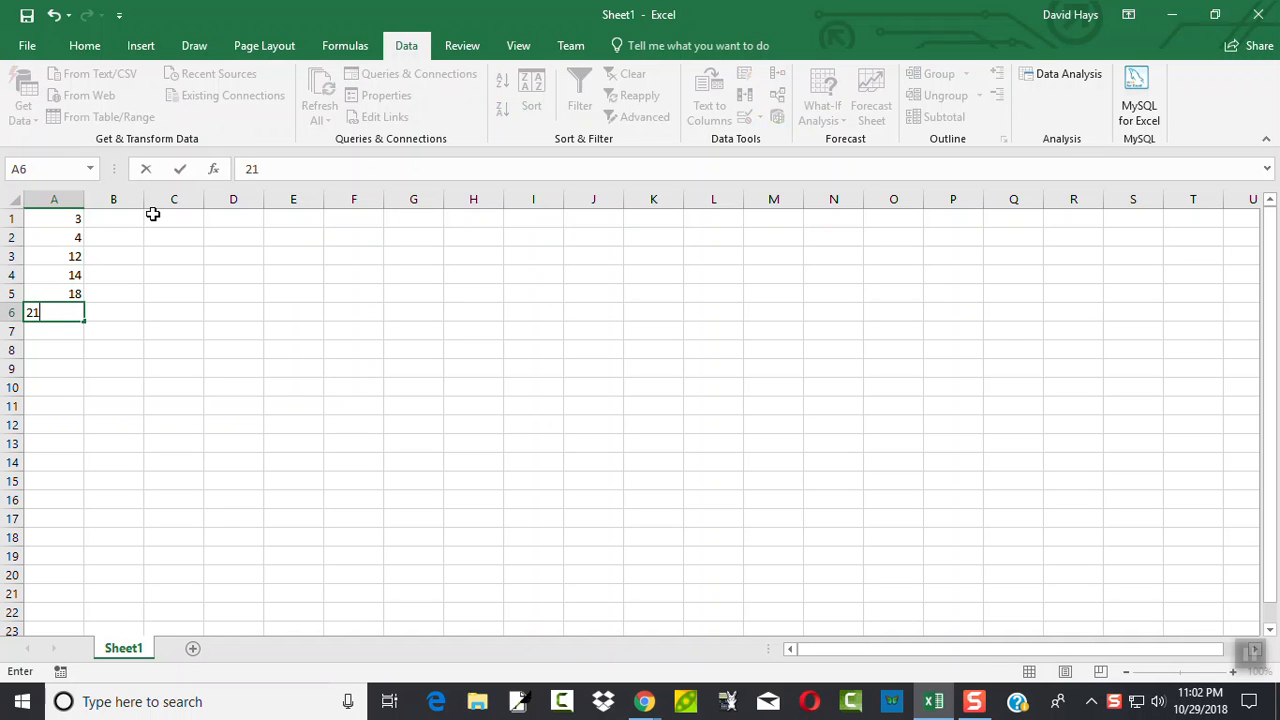
pyautogui.write('33')
pyautogui.click(54, 369)
pyautogui.write('45')
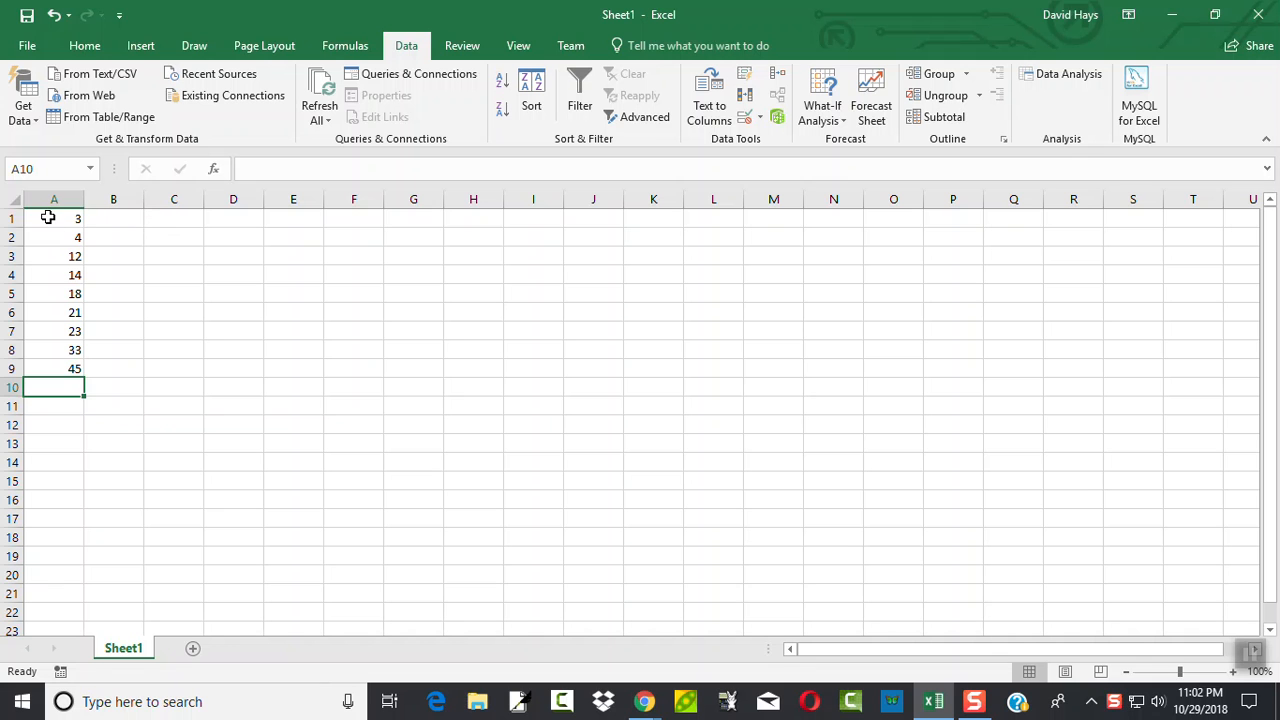
pyautogui.click(54, 368)
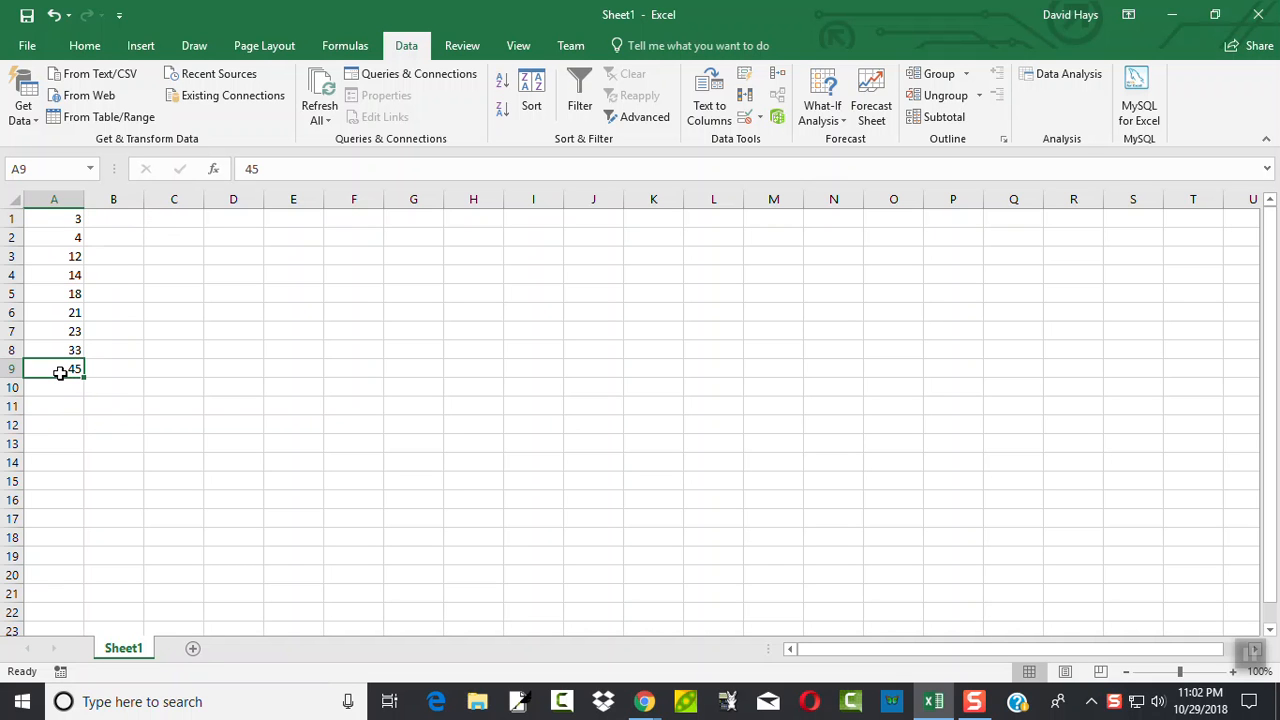
pyautogui.moveTo(1068, 73)
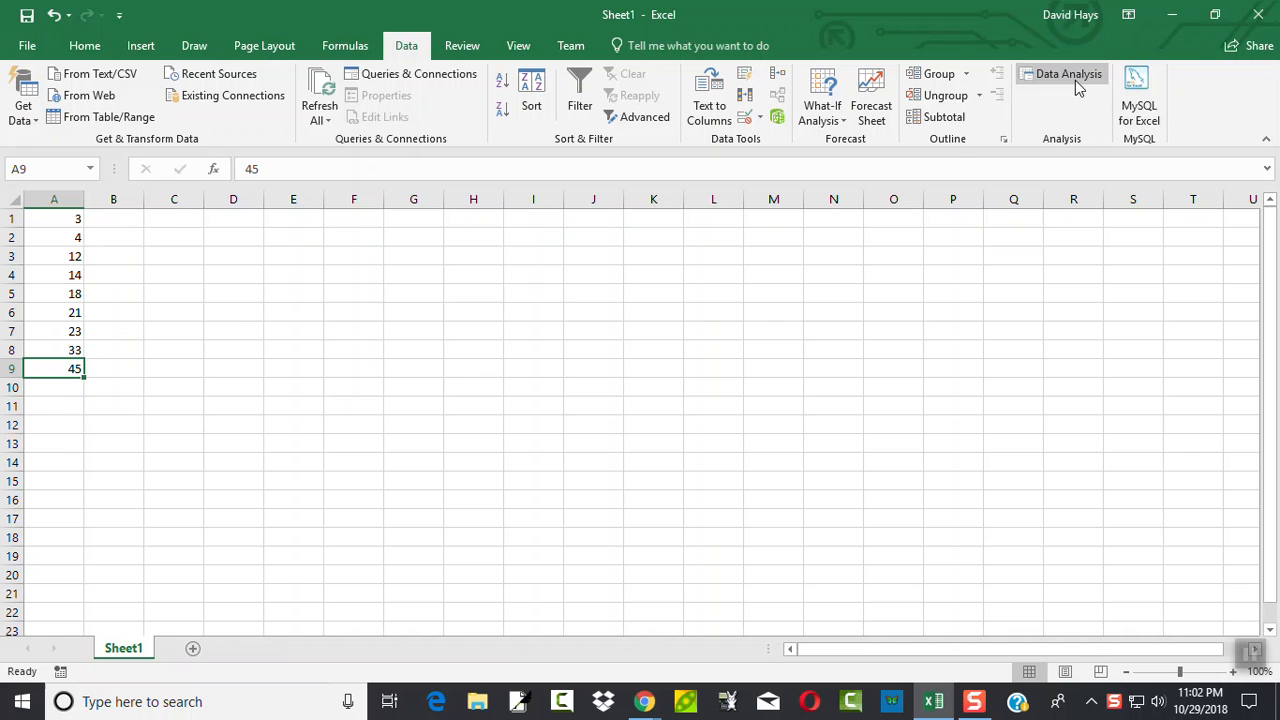
# - Choose Descriptive Statistics from the Data Analysis tools list
pyautogui.click(1068, 73)
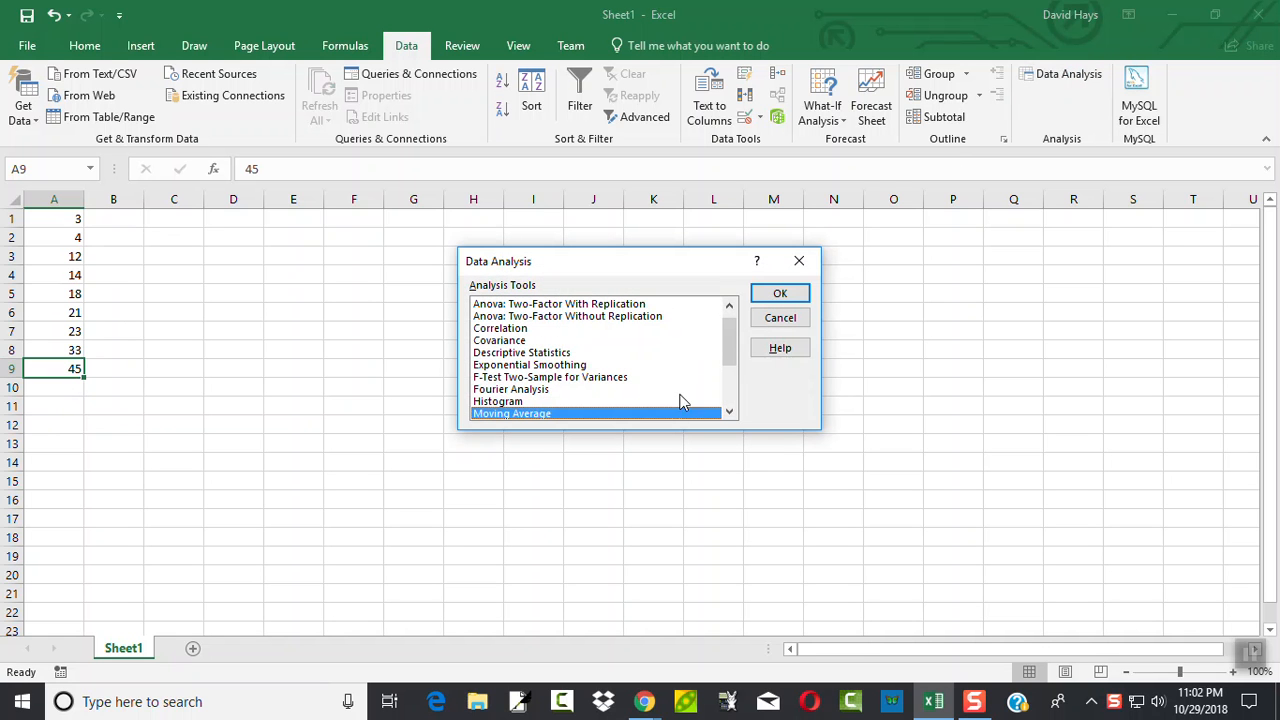
pyautogui.click(521, 352)
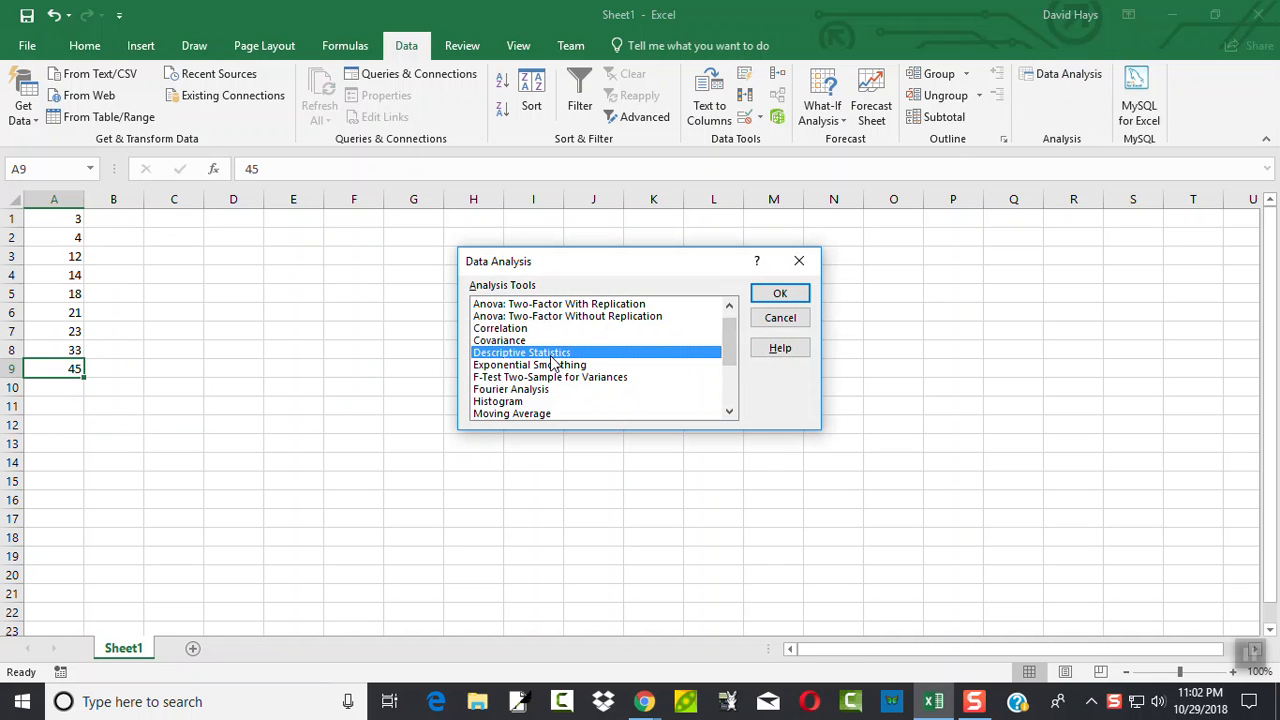
pyautogui.click(780, 292)
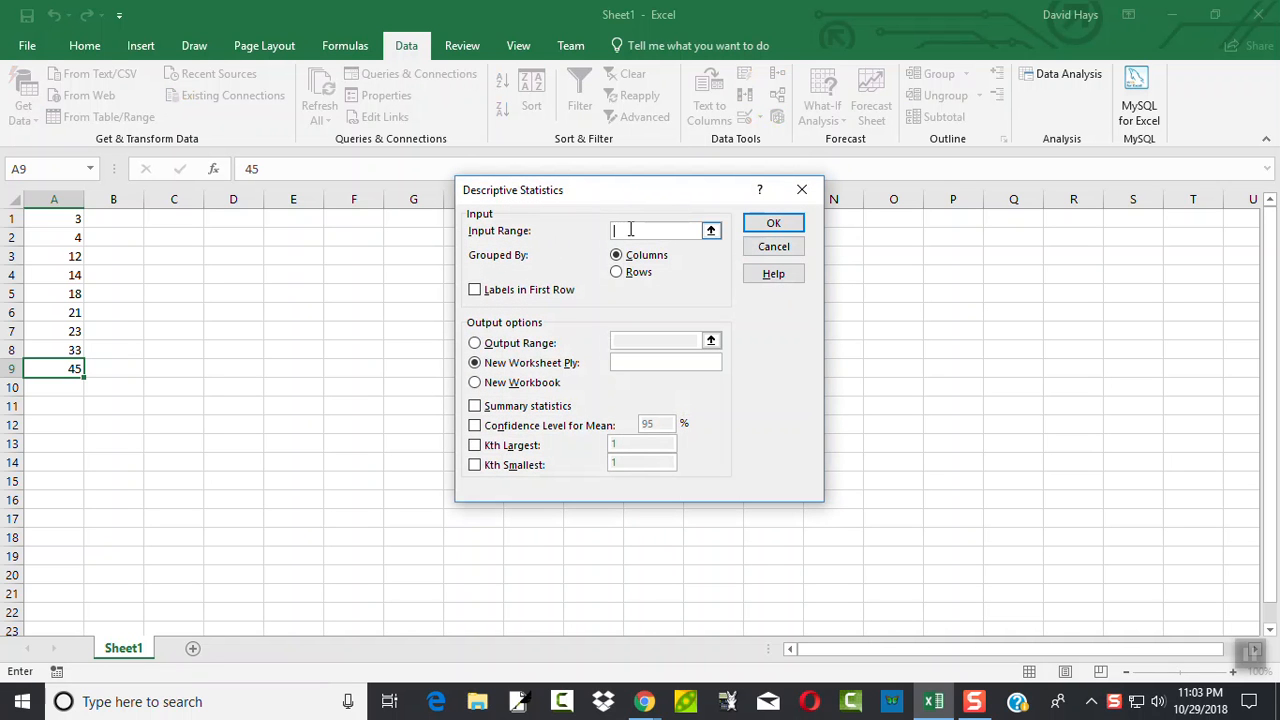
# - Set the Input Range to $A$1:$A$9 by selecting cells A1 to A9
pyautogui.write('A')
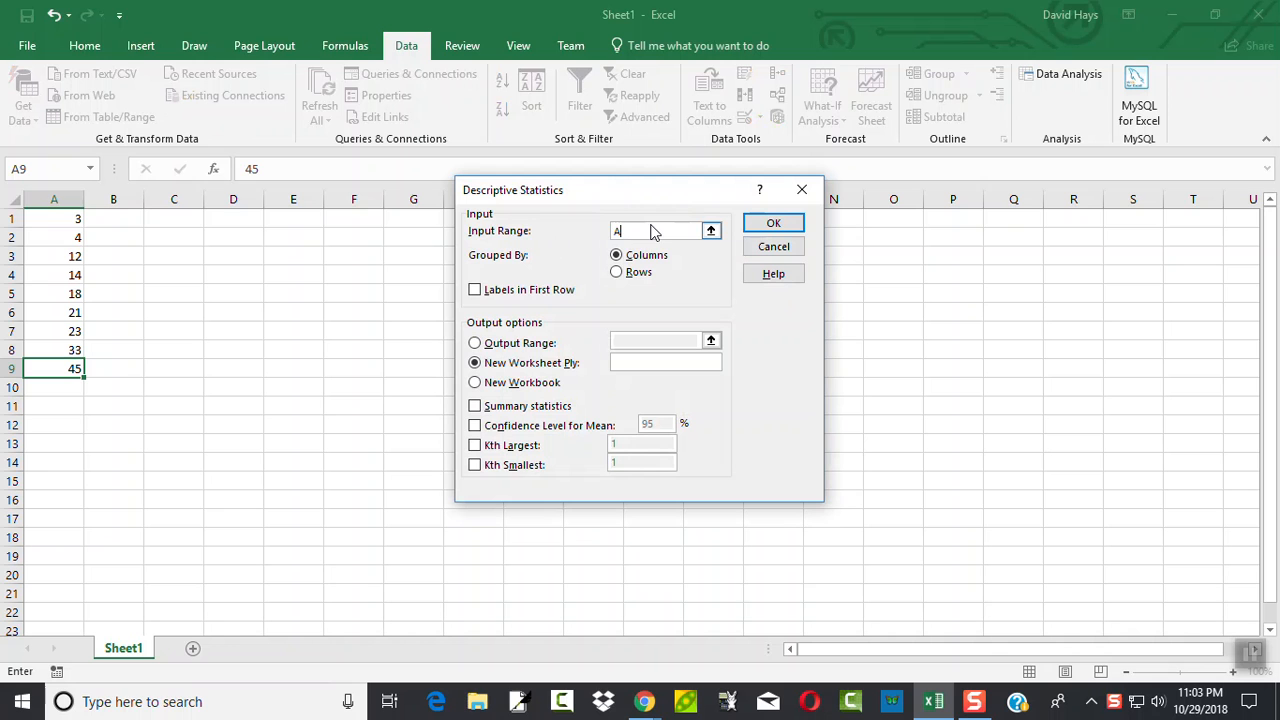
pyautogui.write('1:A9')
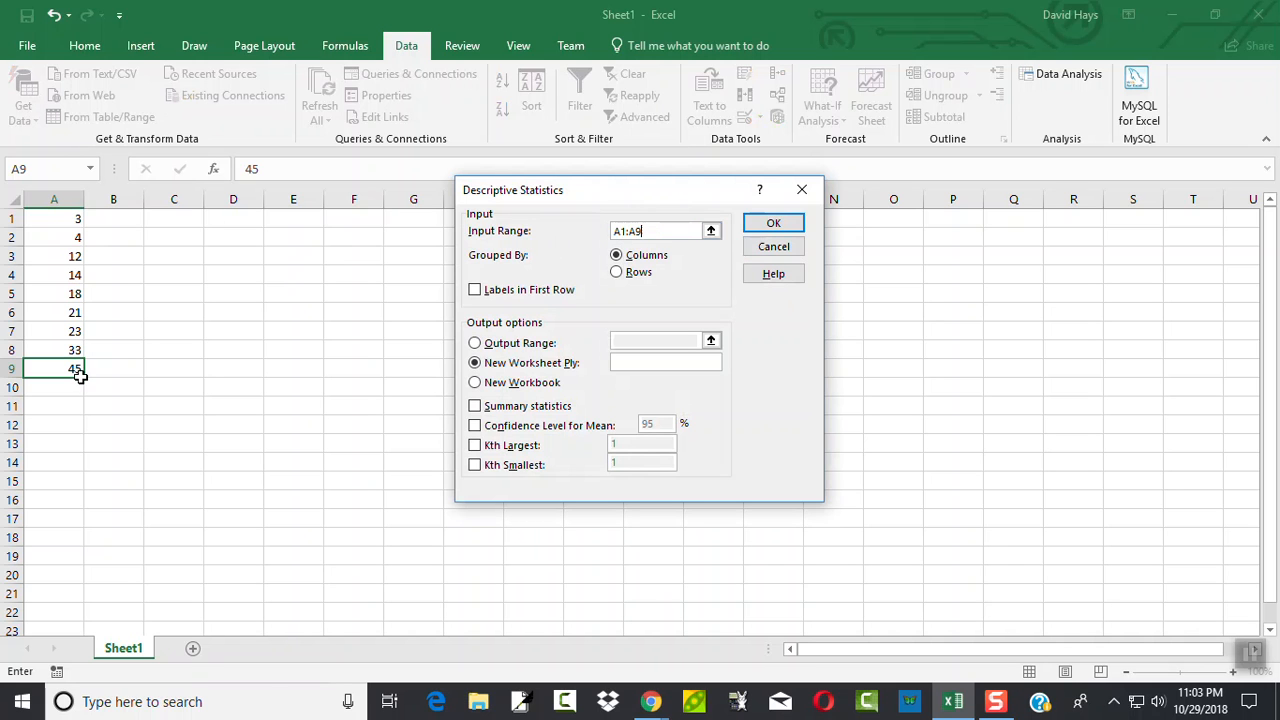
pyautogui.moveTo(407, 393)
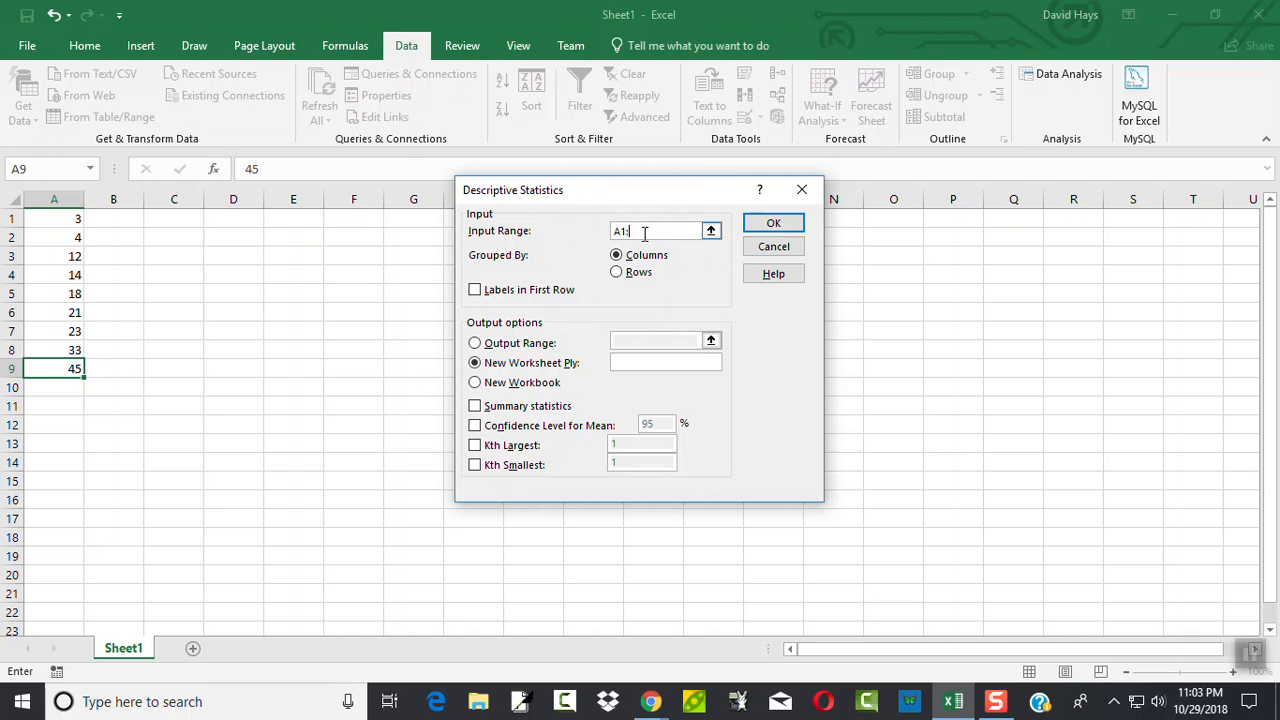
pyautogui.click(660, 231)
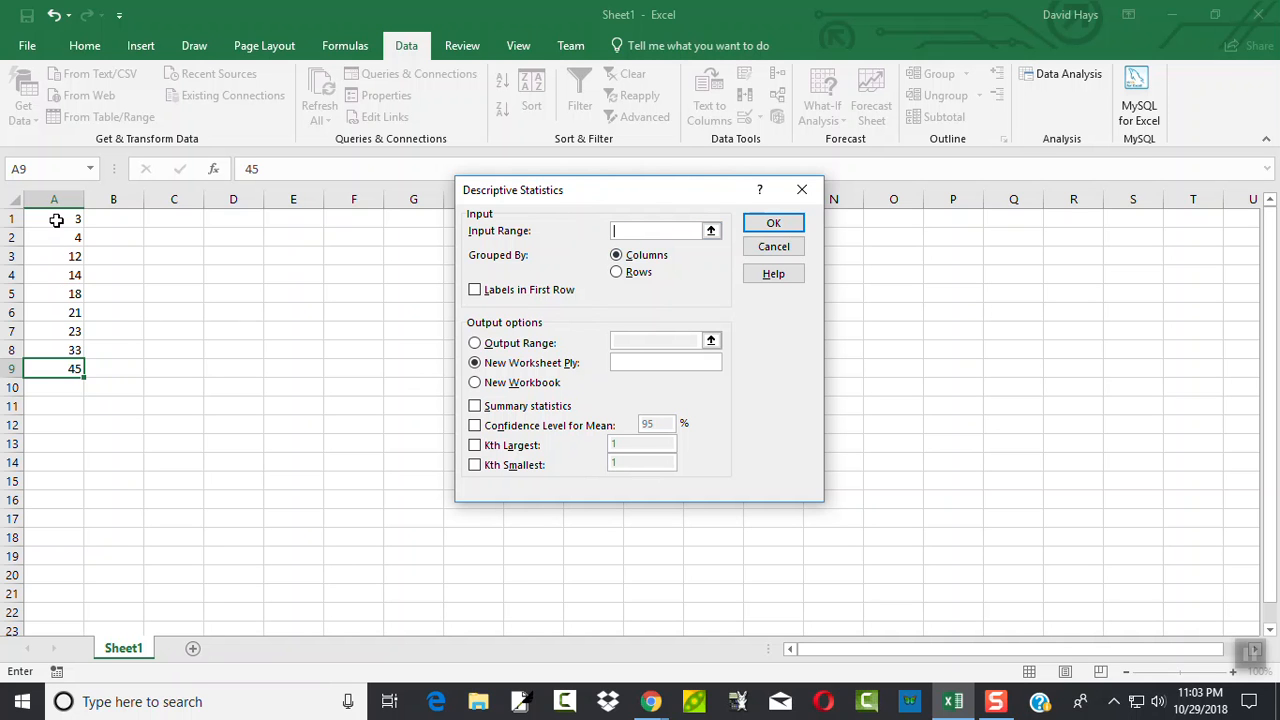
pyautogui.moveTo(54, 218); pyautogui.dragTo(54, 368)
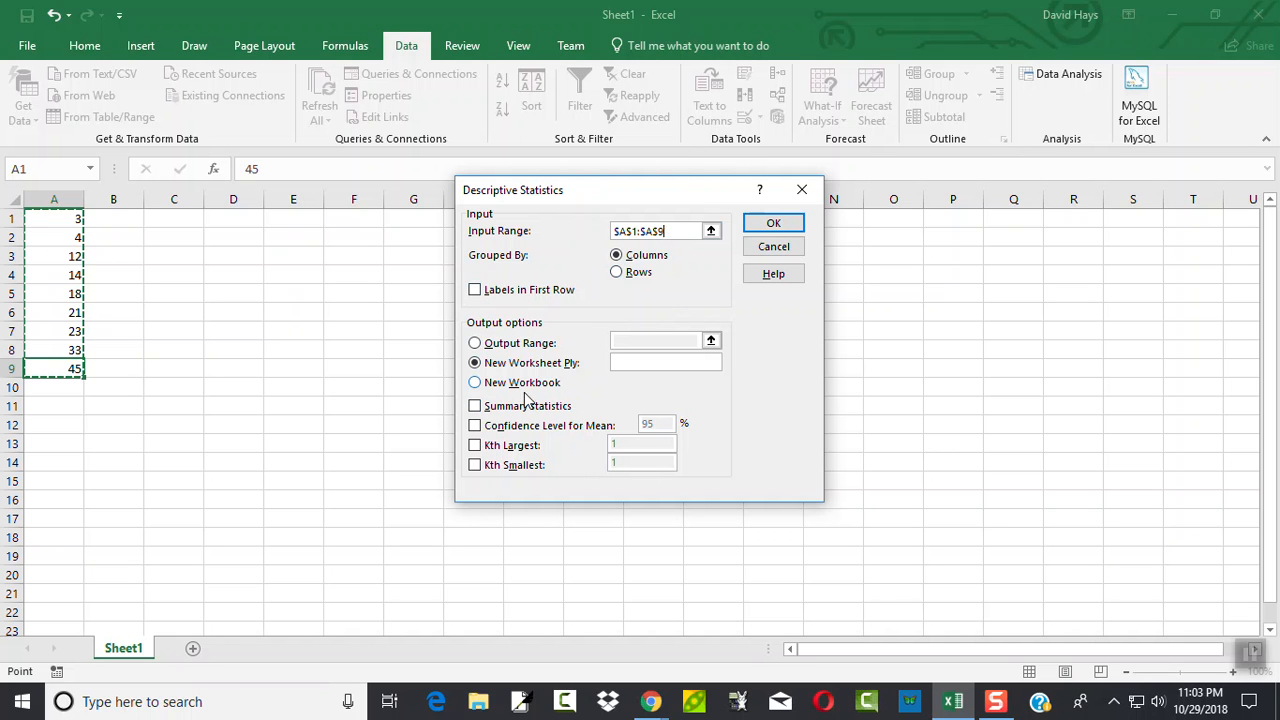
# - Run Descriptive Statistics with Summary statistics on a new sheet and widen column A
pyautogui.click(474, 405)
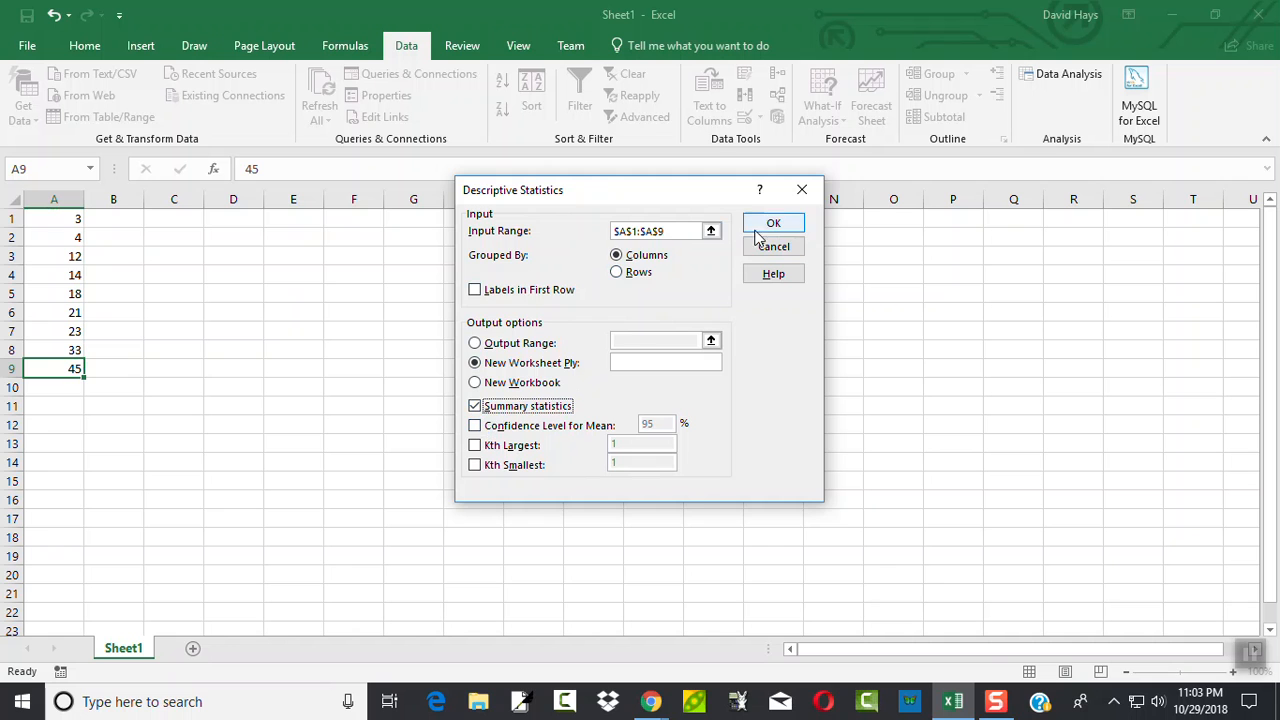
pyautogui.click(773, 222)
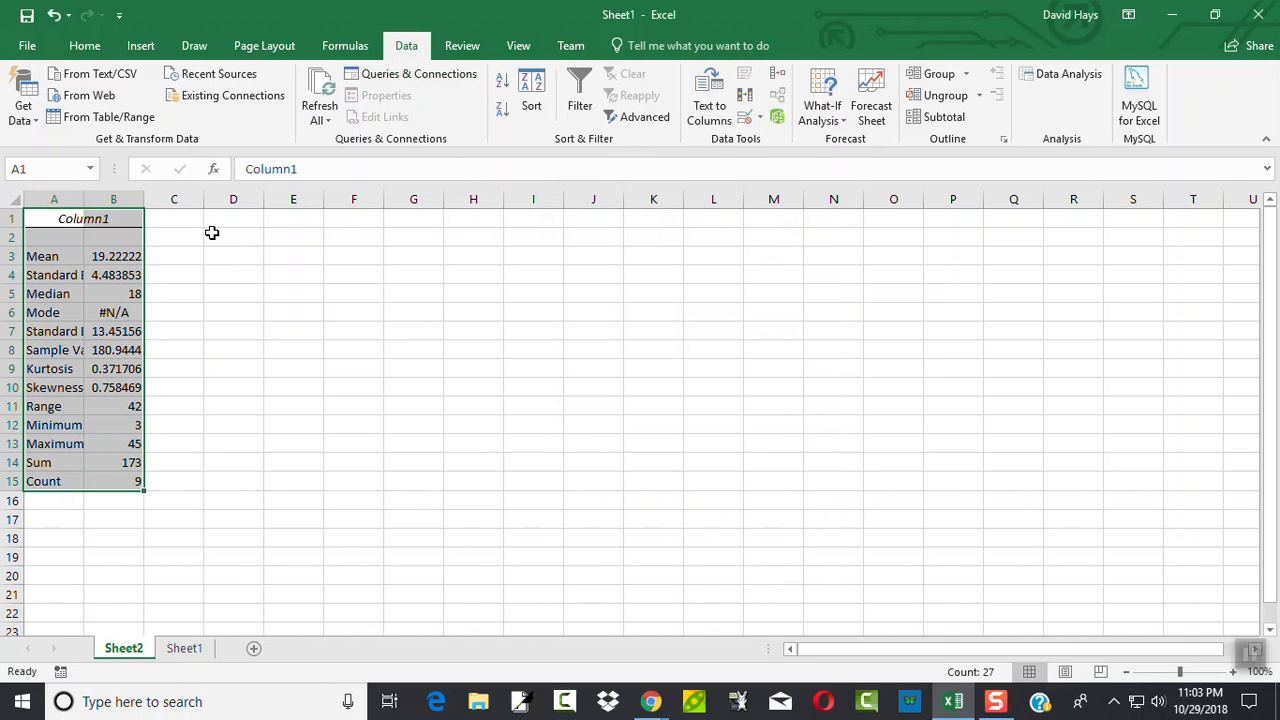
pyautogui.moveTo(145, 199); pyautogui.dragTo(160, 199)
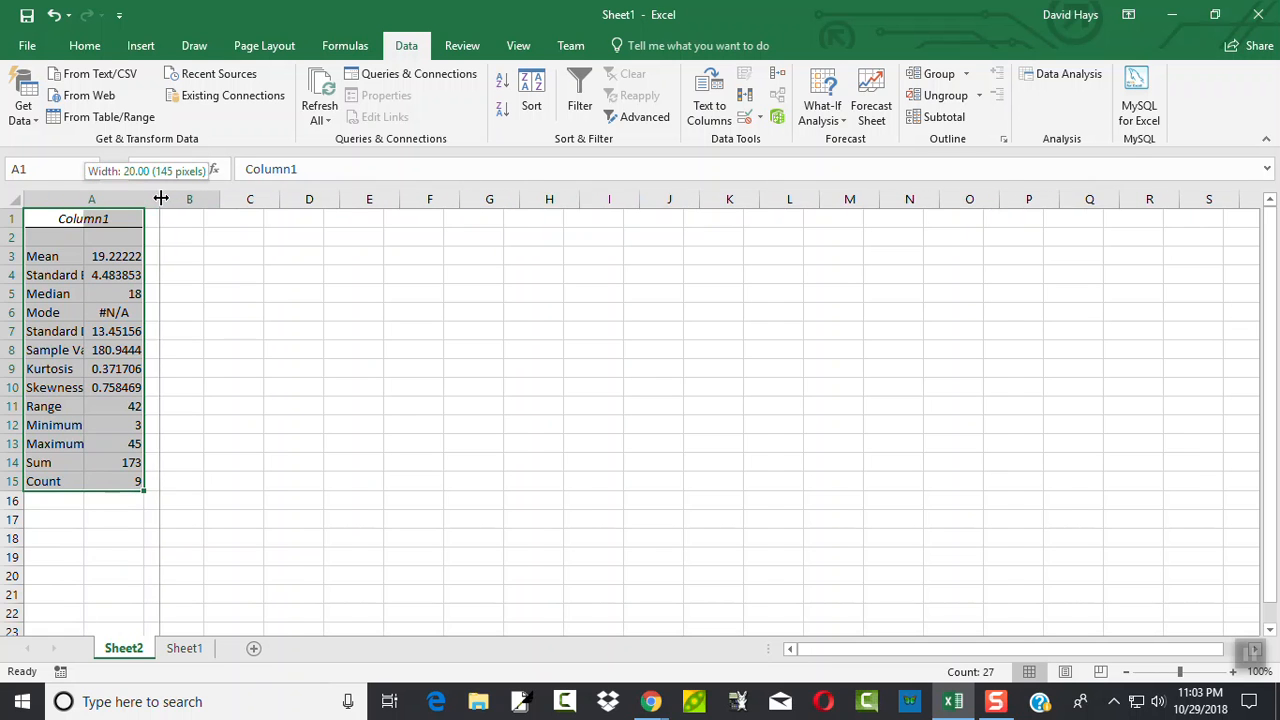
pyautogui.moveTo(143, 199); pyautogui.dragTo(227, 199)
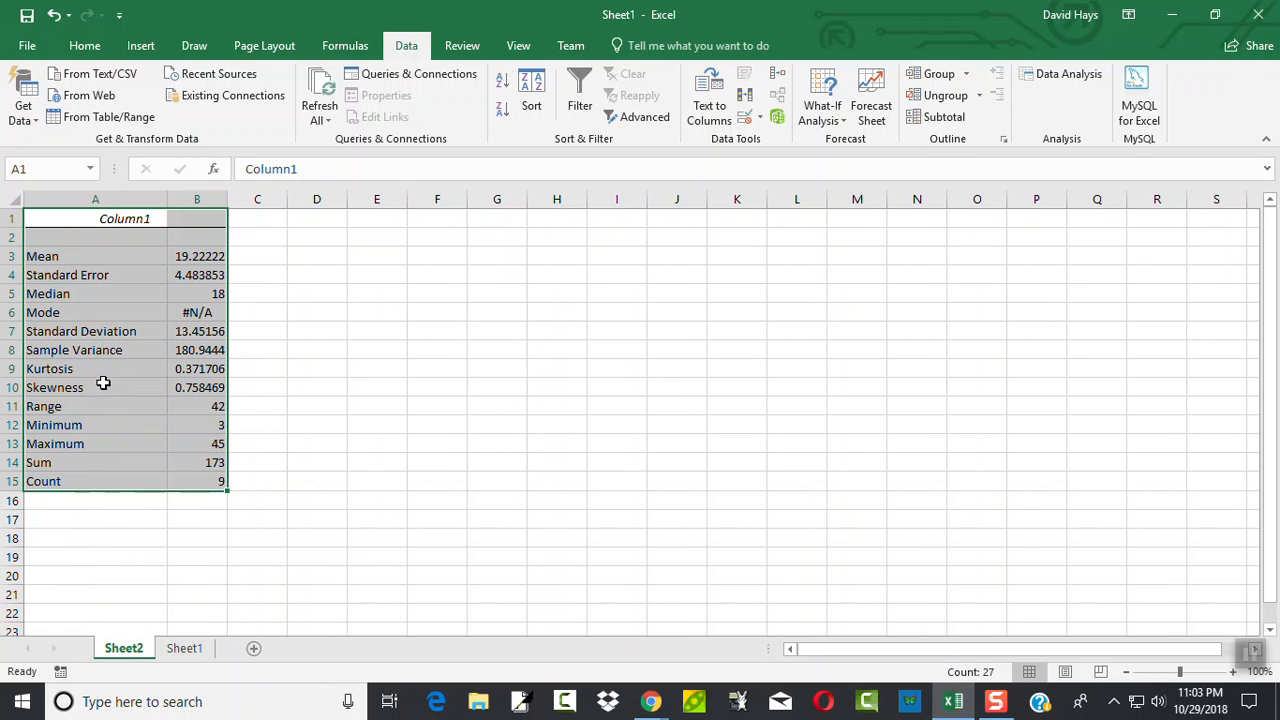